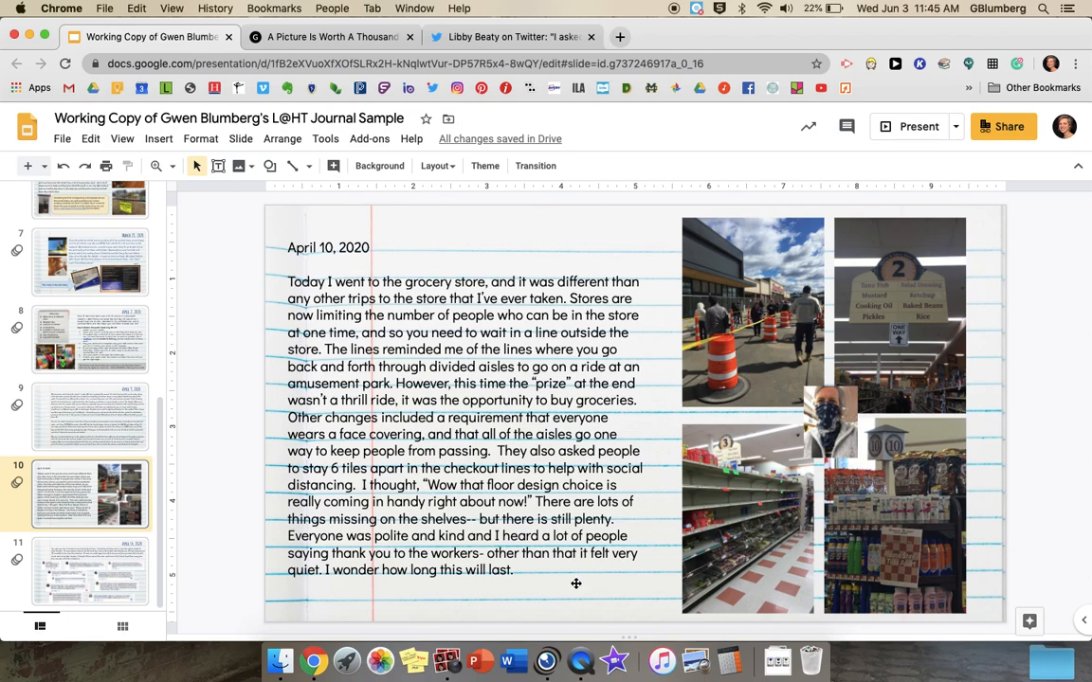
mouse_move(561, 590)
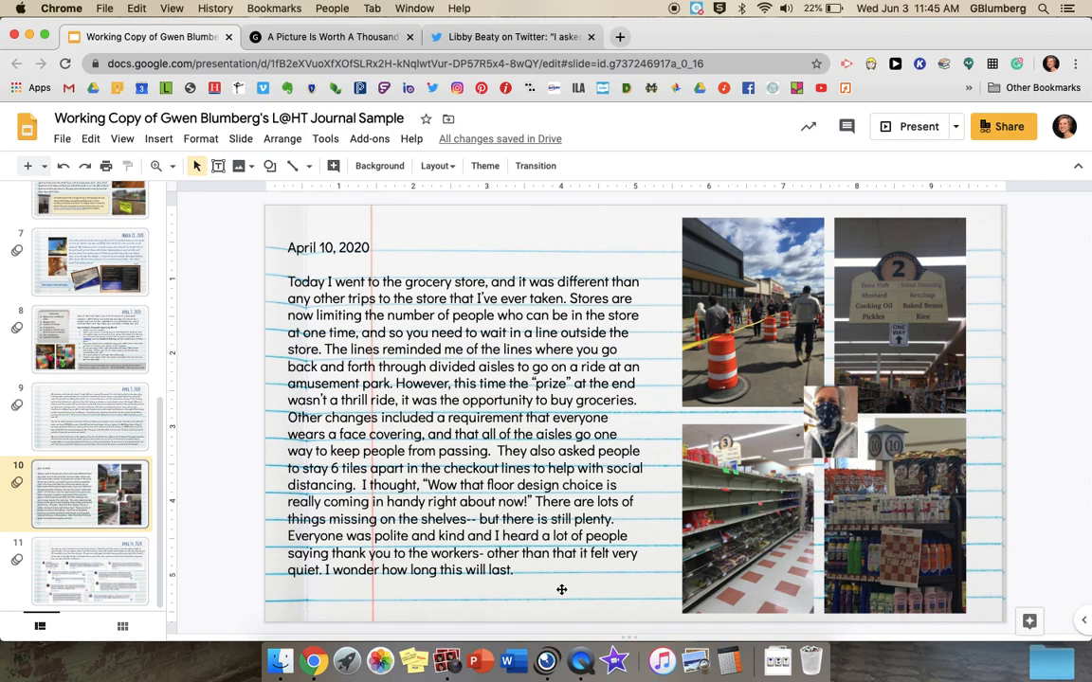
mouse_move(610, 534)
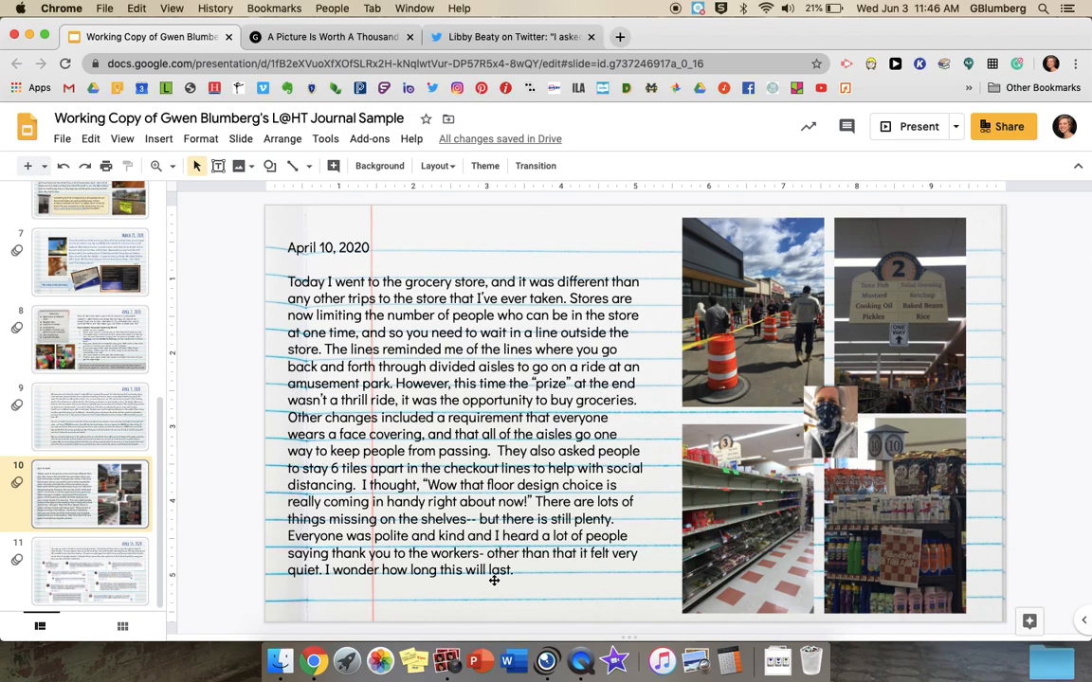
mouse_move(495, 595)
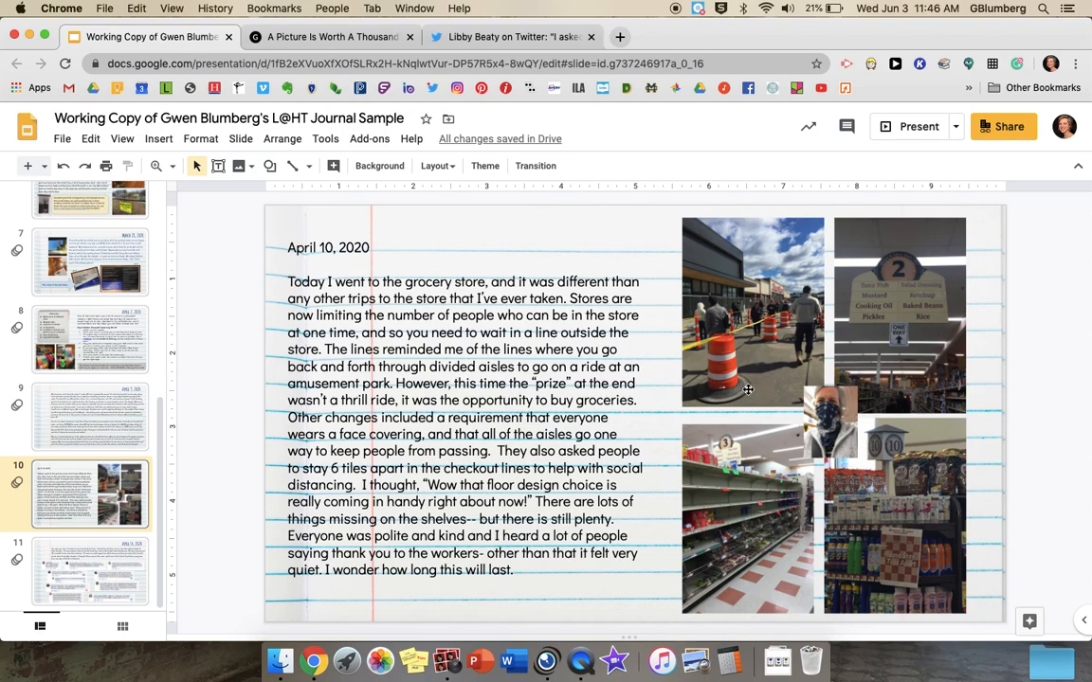
mouse_move(879, 478)
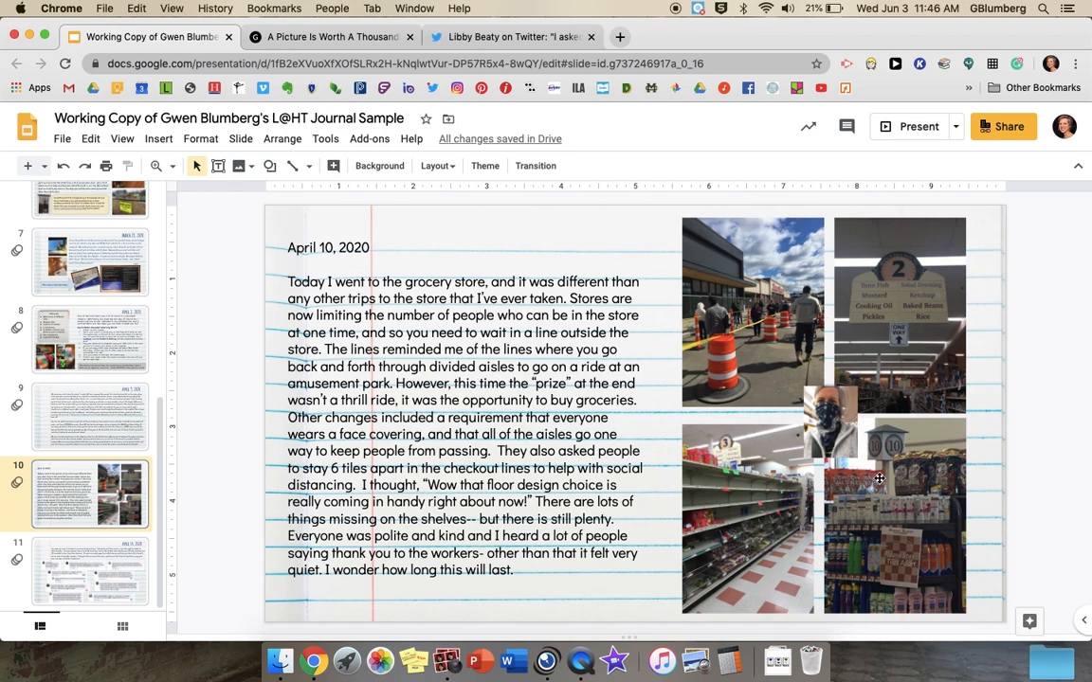
mouse_move(864, 397)
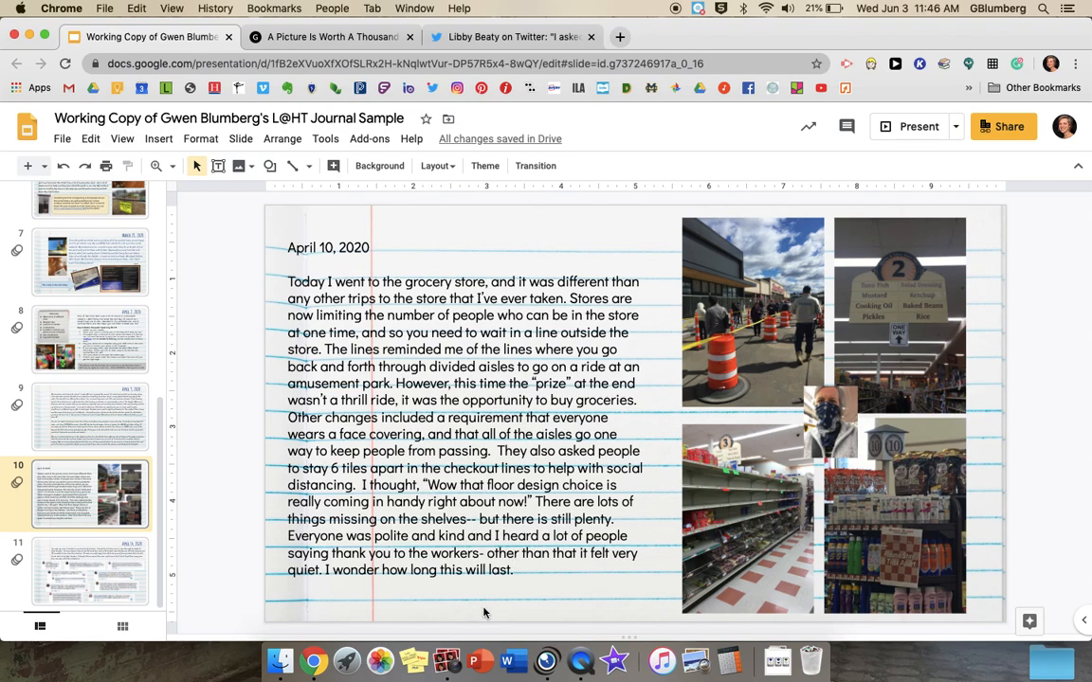
mouse_move(216, 299)
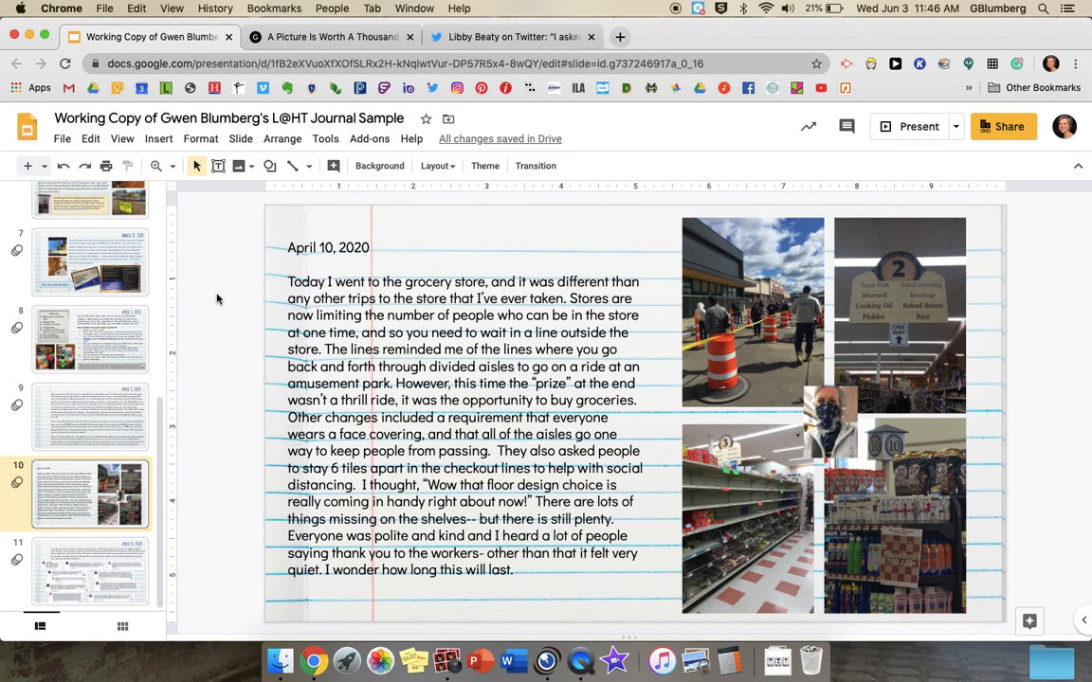
mouse_move(231, 386)
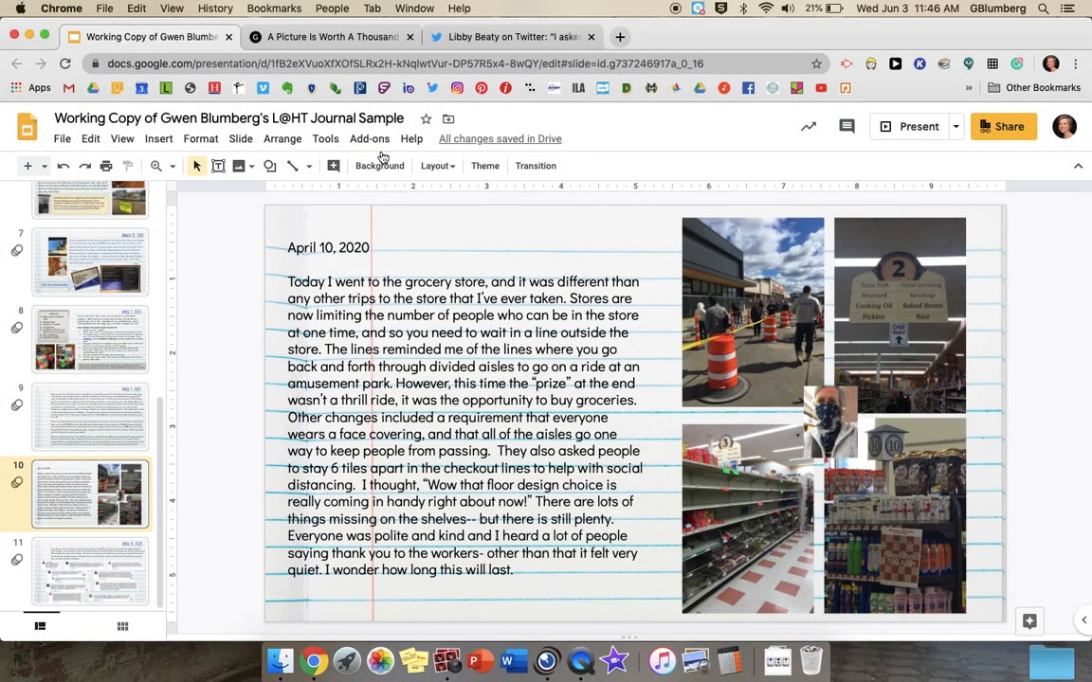
Step: Switch to the 'A Picture Is Worth A Thousand Words' Prime Focus Lab article tab
left_click(326, 36)
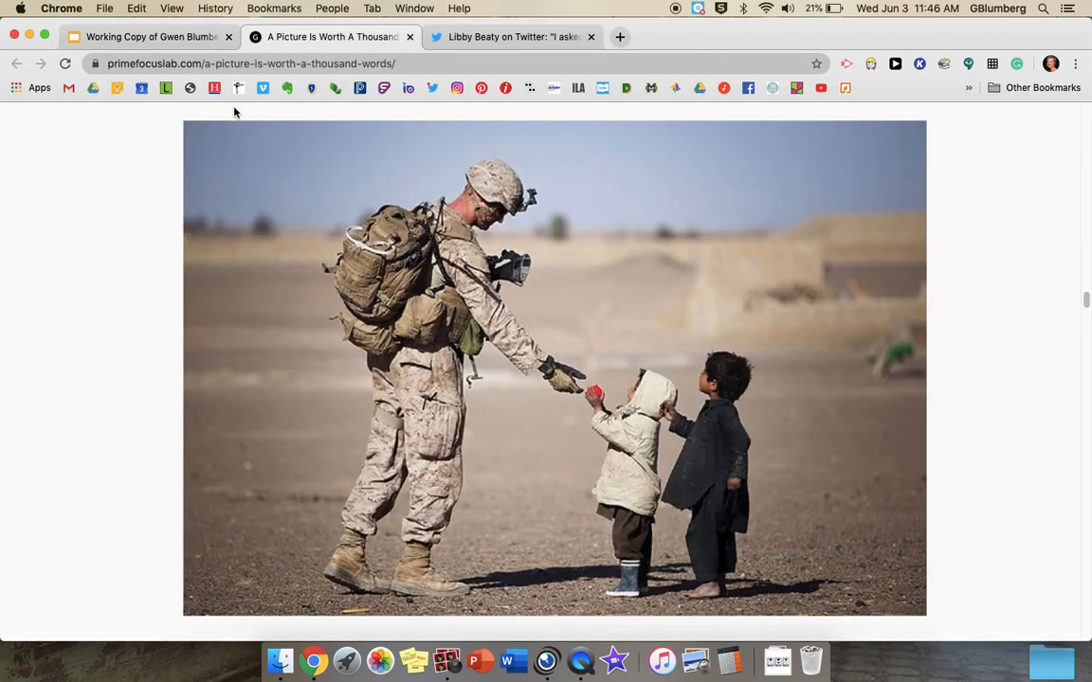
mouse_move(133, 269)
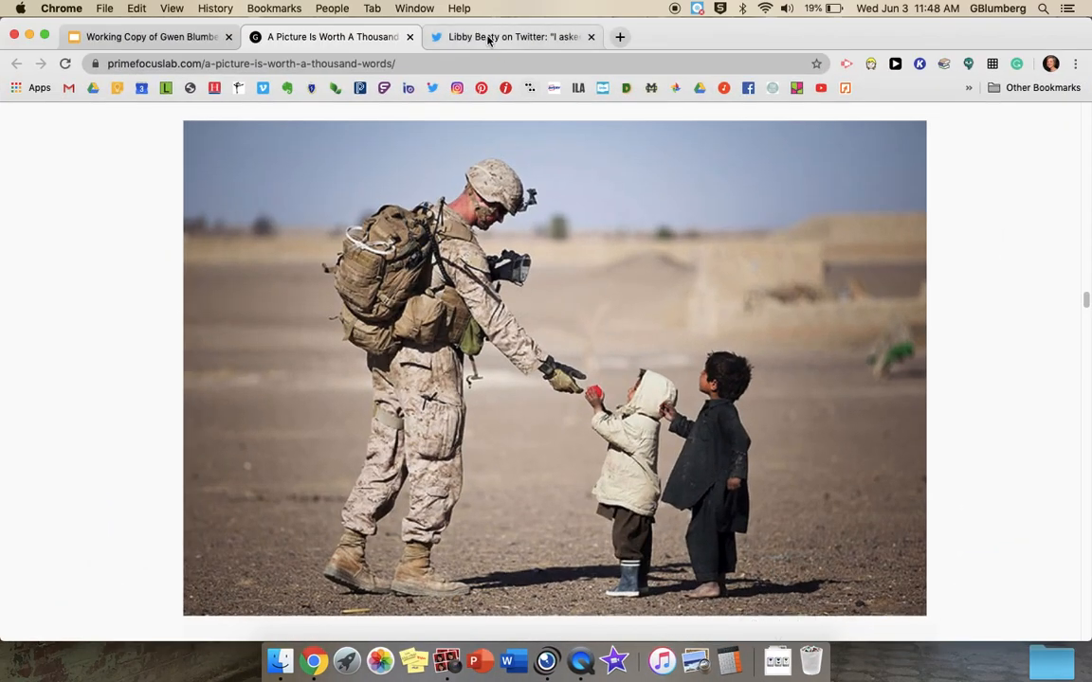
Step: Switch to the Libby Beaty #virtuallearningportraits tweet tab with its photo viewer
left_click(512, 36)
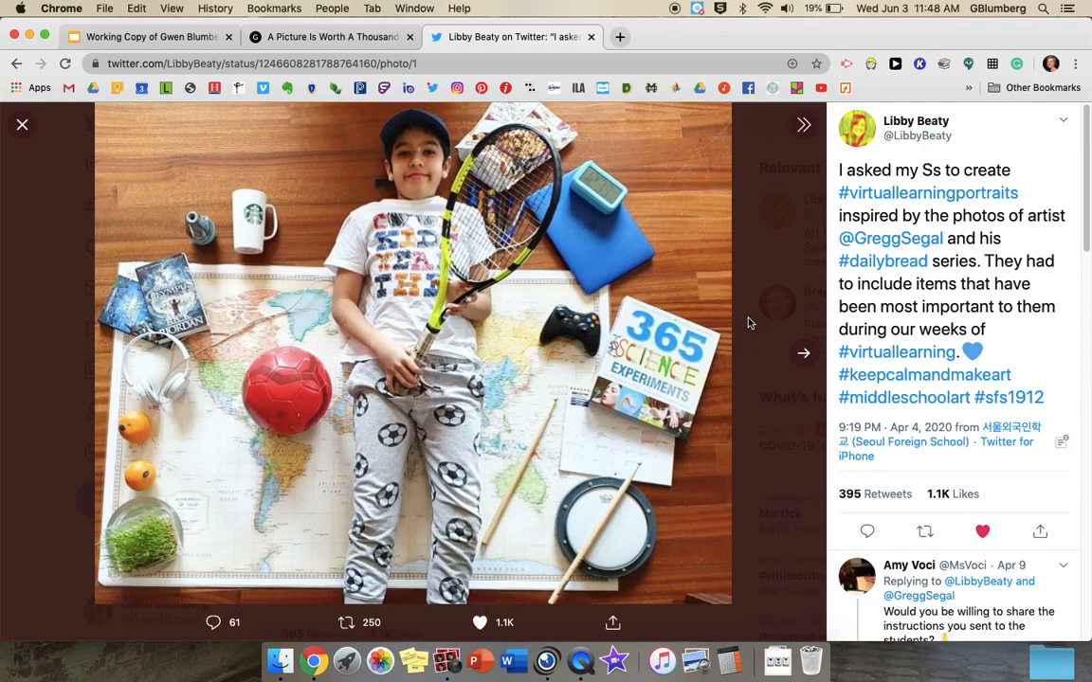
mouse_move(921, 155)
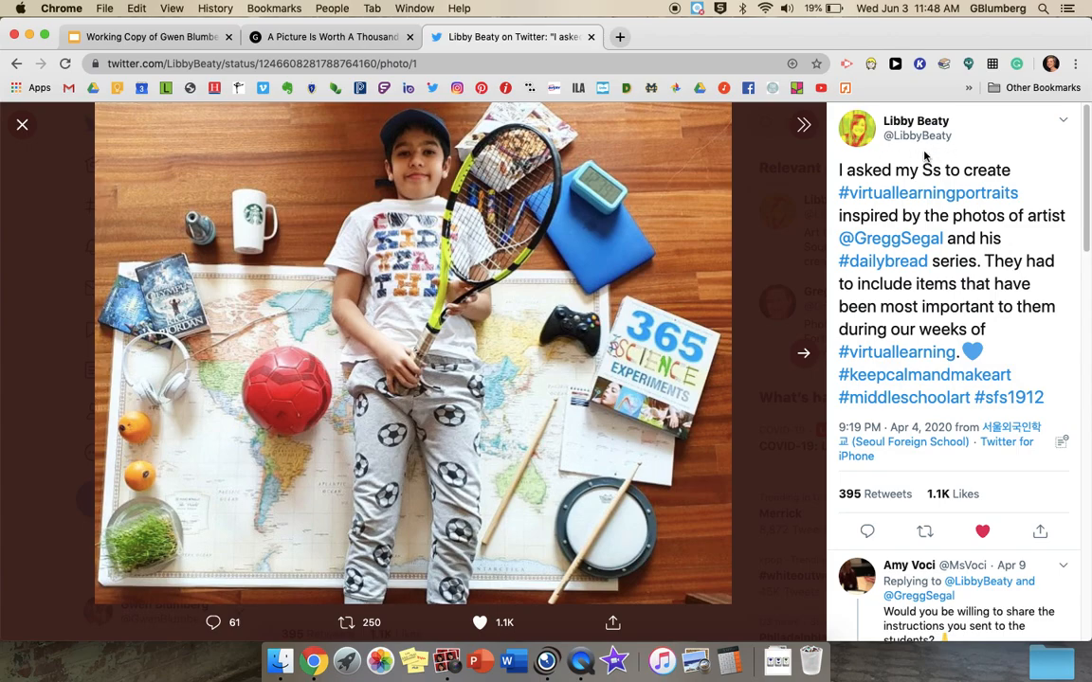
mouse_move(783, 235)
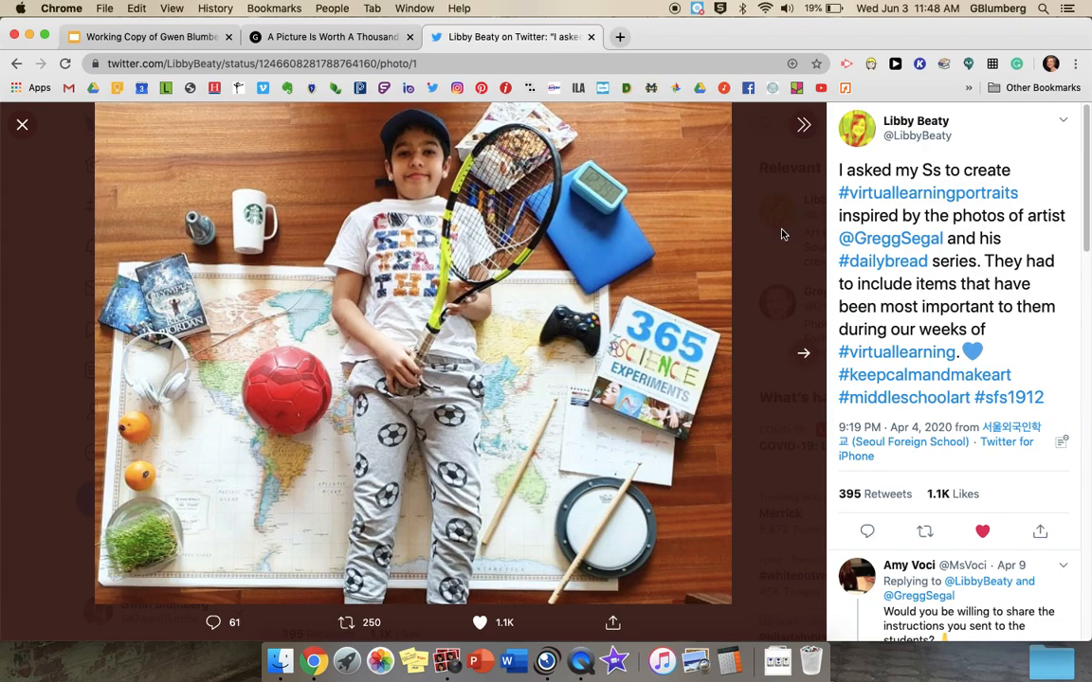
mouse_move(671, 273)
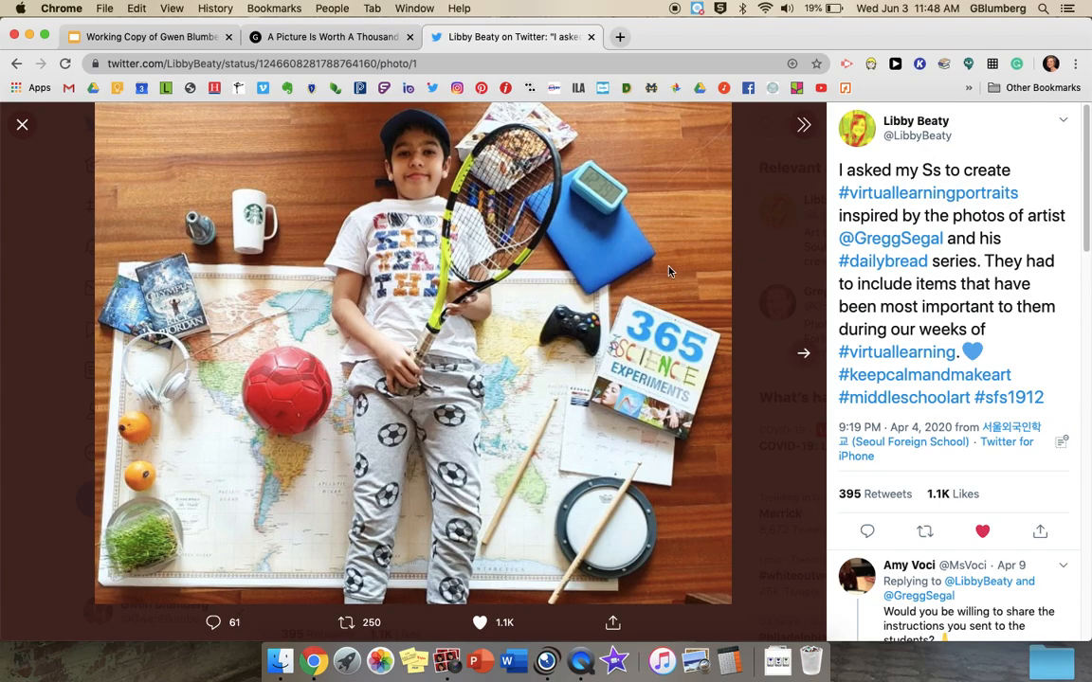
mouse_move(239, 243)
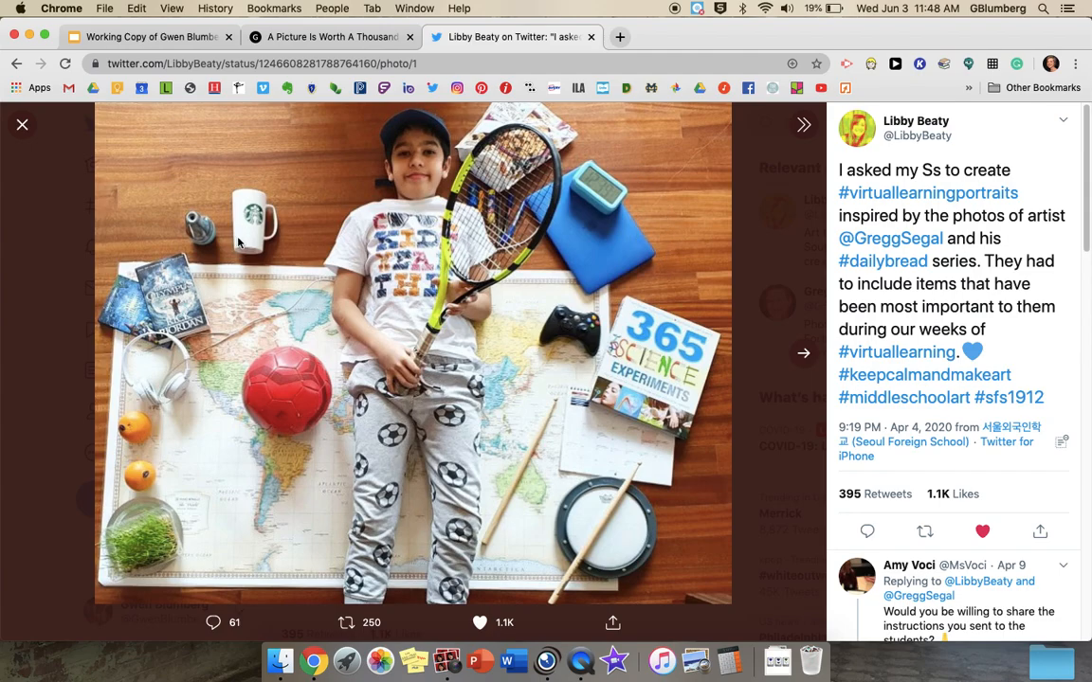
mouse_move(570, 235)
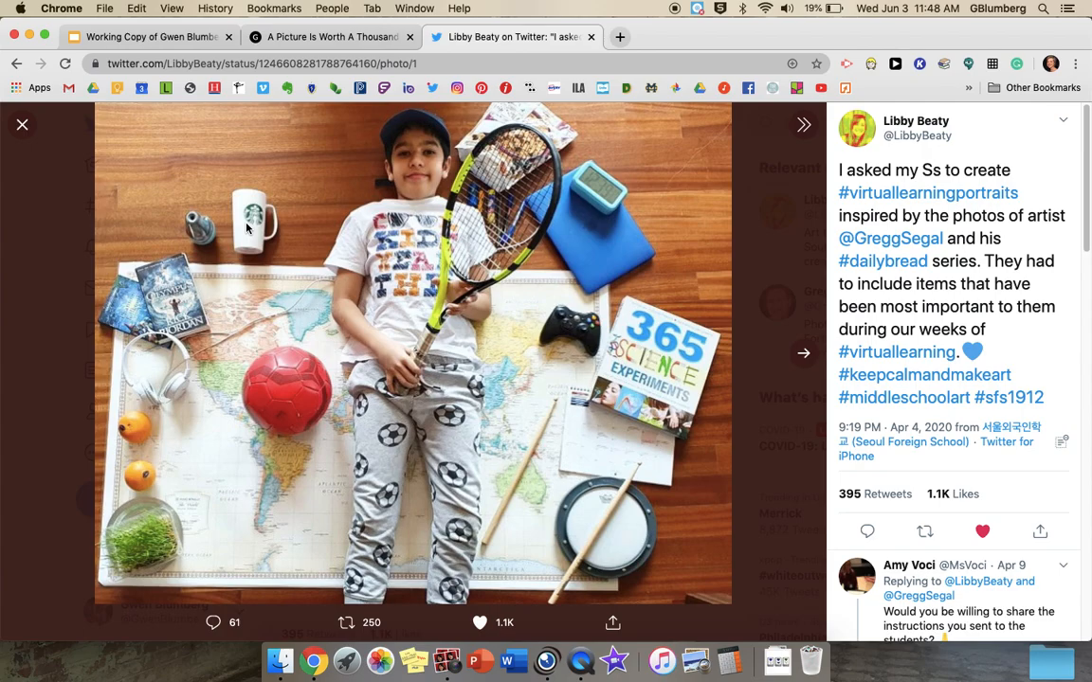
mouse_move(185, 224)
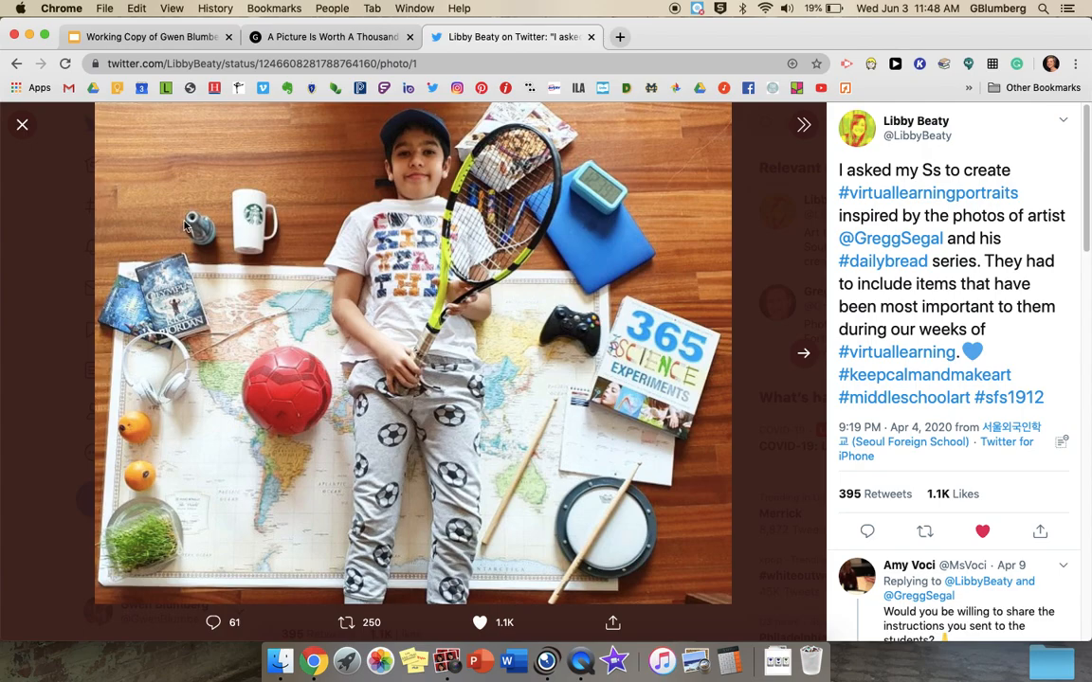
mouse_move(129, 334)
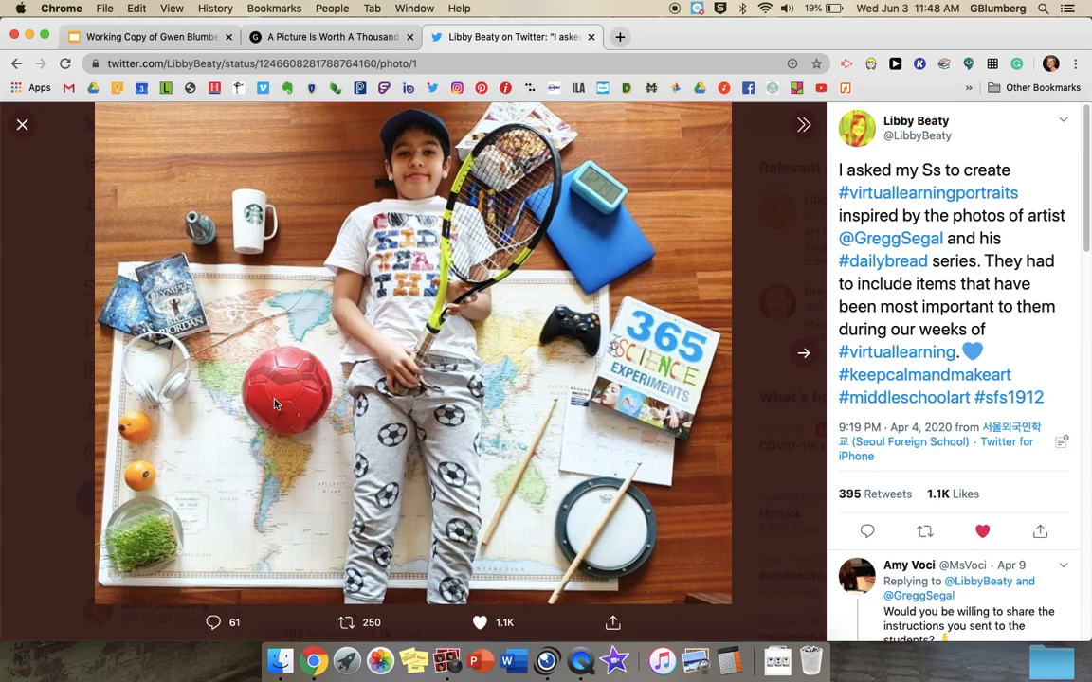
Step: Advance the tweet's photo viewer through portraits 2, 3 and 4
left_click(800, 125)
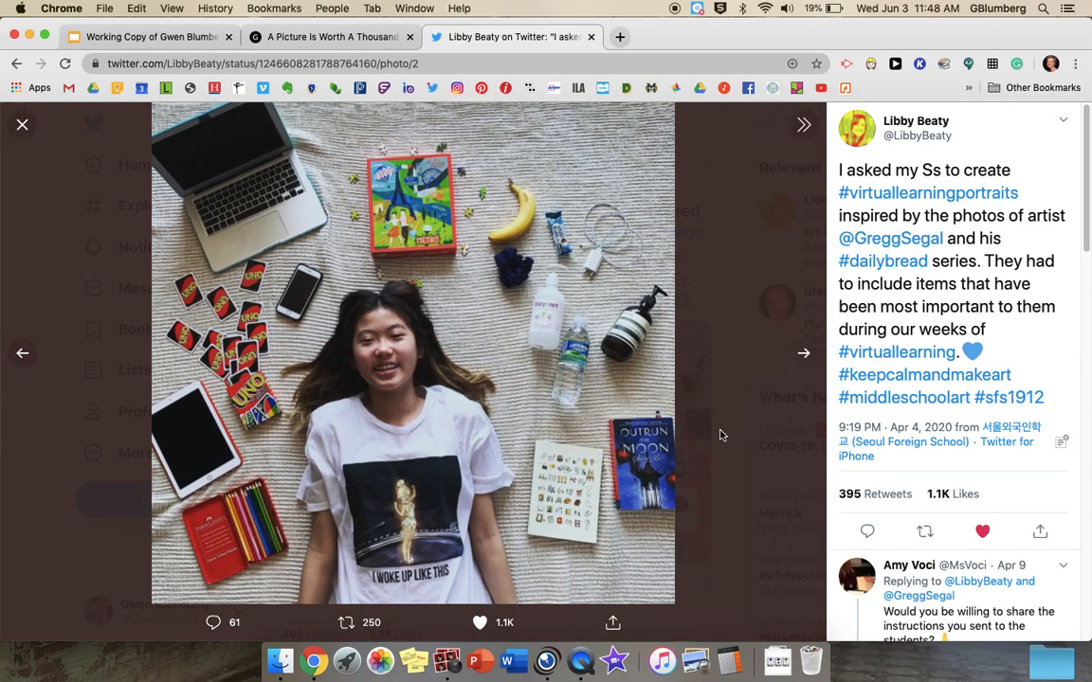
mouse_move(280, 326)
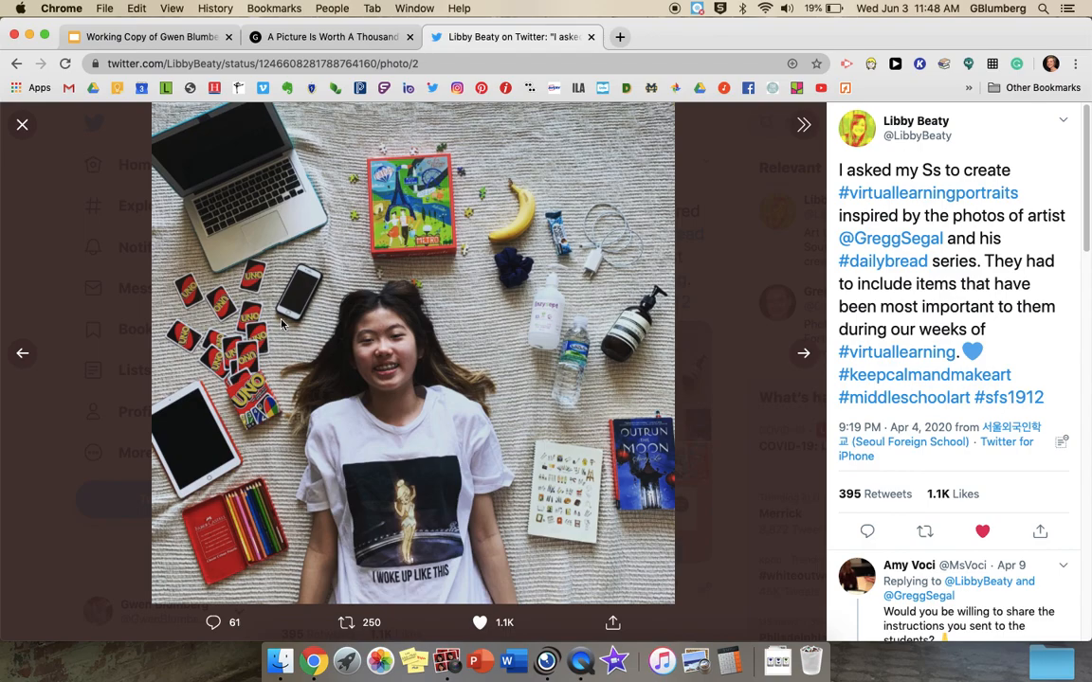
mouse_move(633, 421)
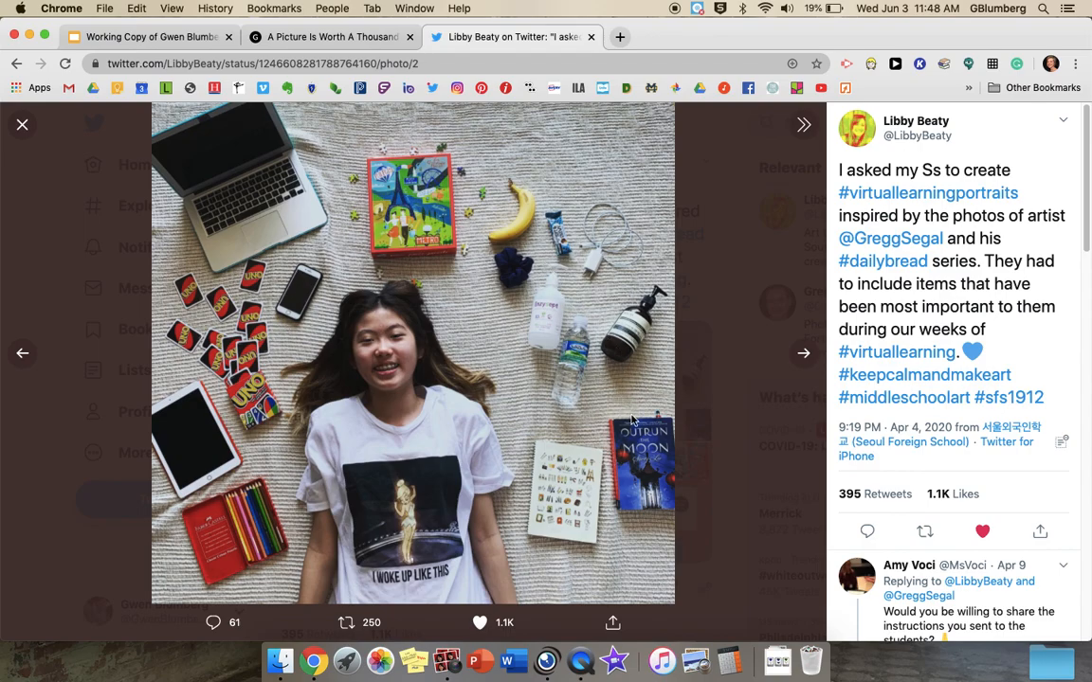
mouse_move(780, 368)
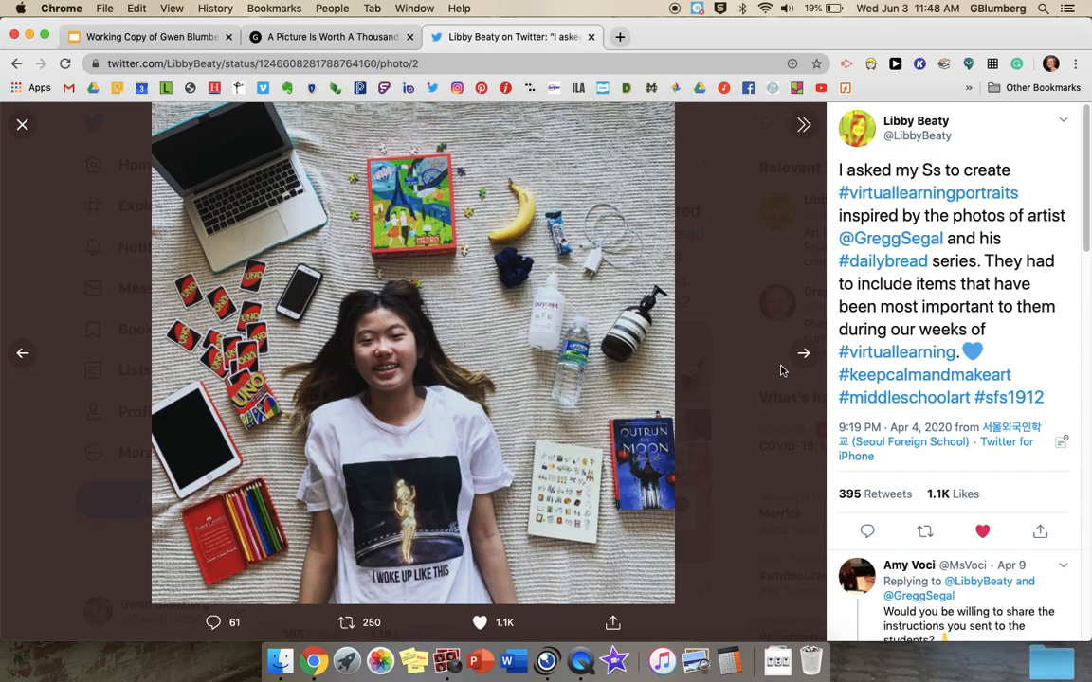
left_click(804, 352)
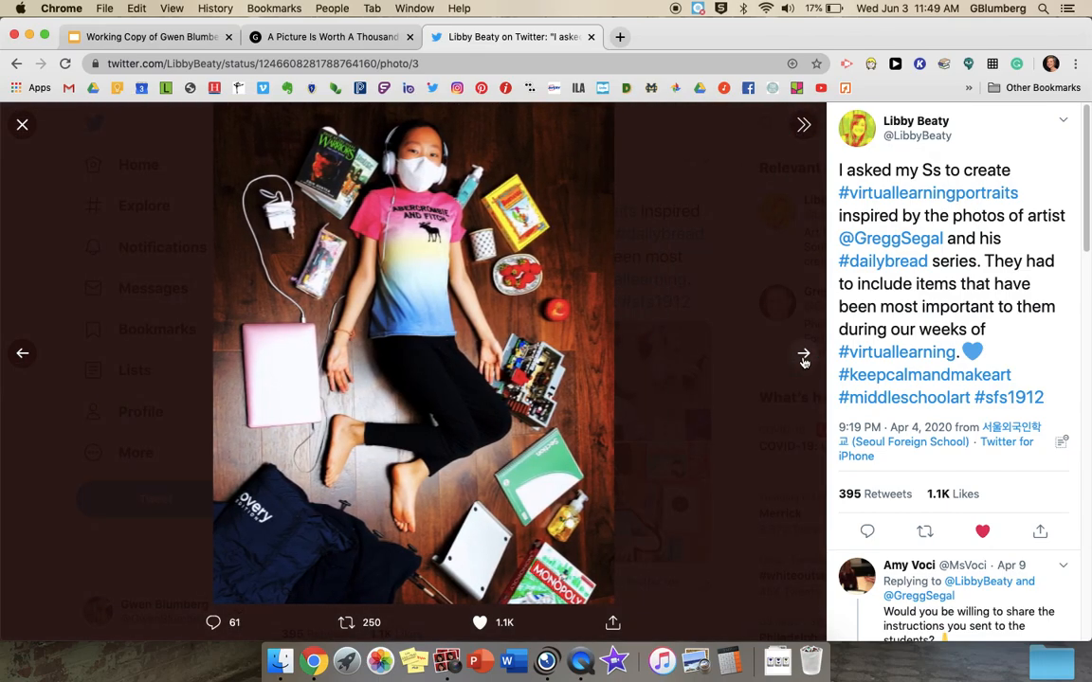
left_click(804, 358)
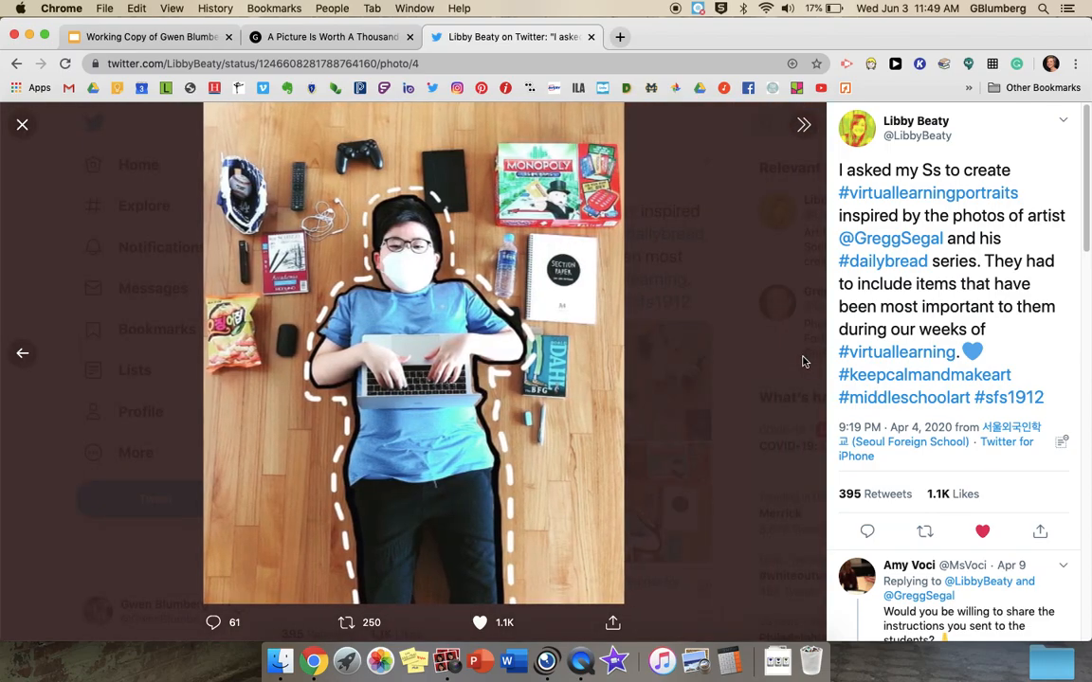